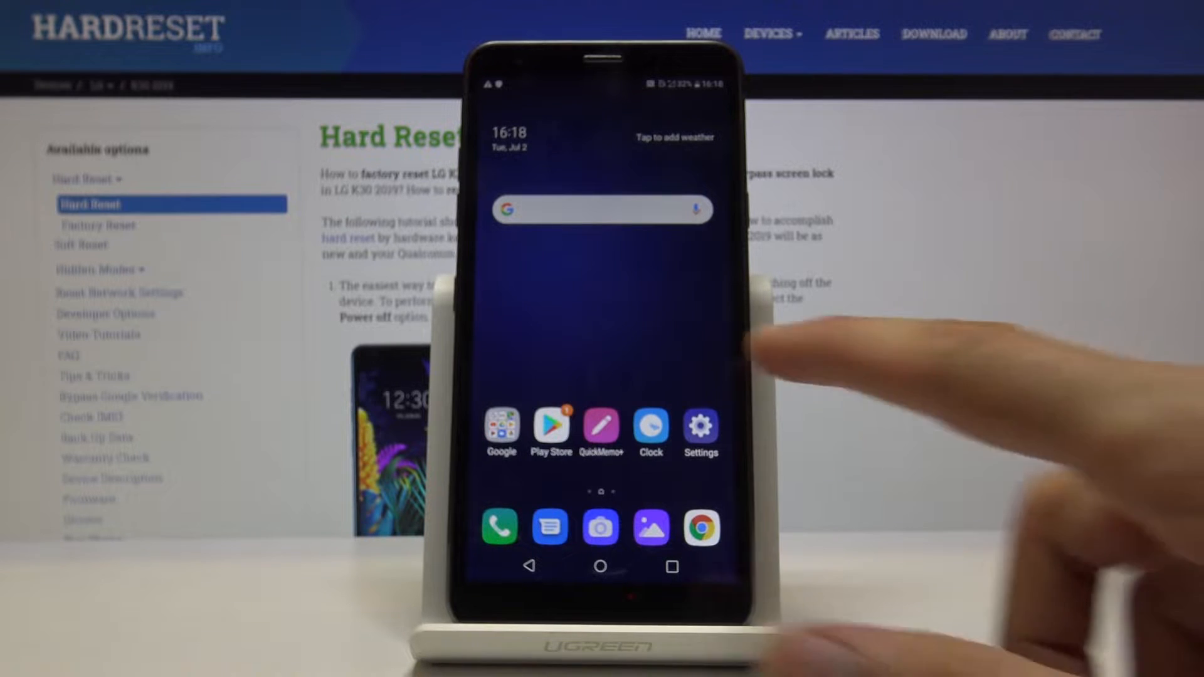
# Open Settings and go to the Restart & reset options under General.
pyautogui.click(699, 434)
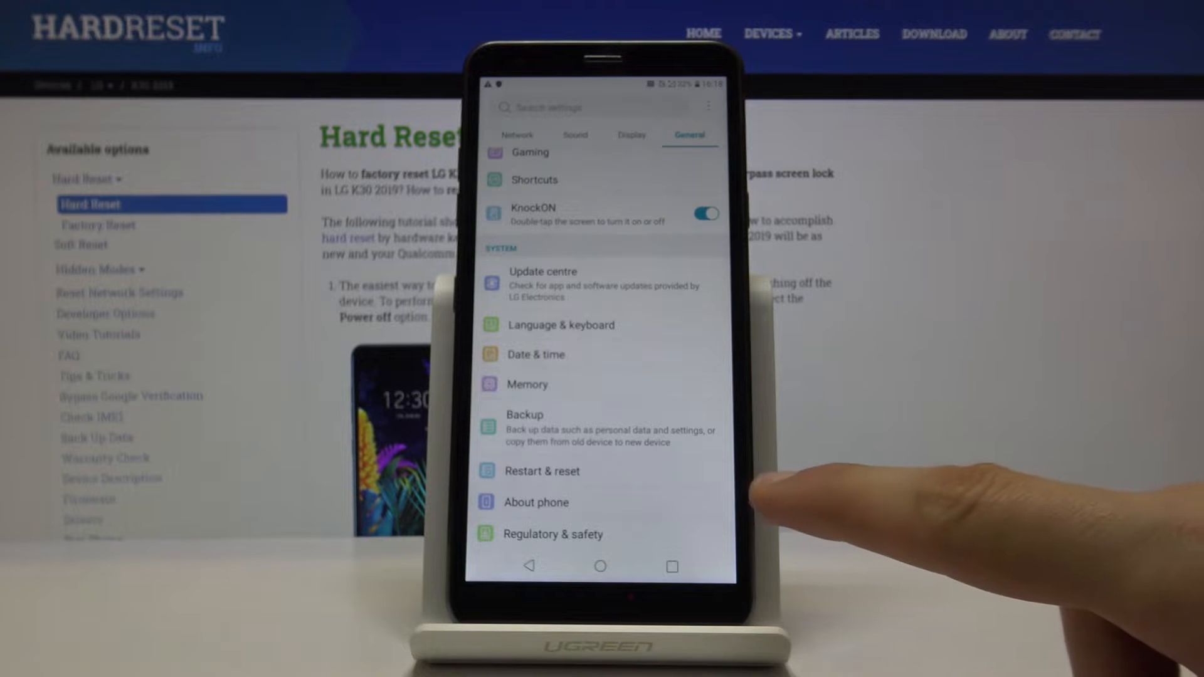
pyautogui.click(541, 471)
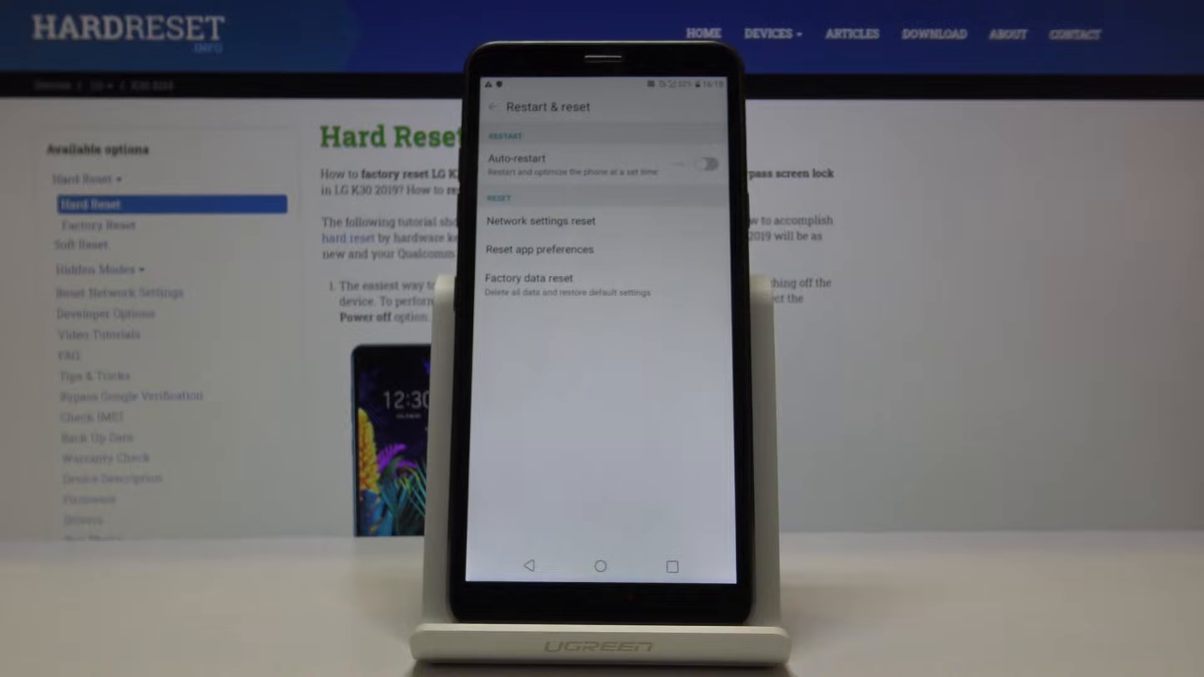
# Open Factory data reset to view the internal-storage data that will be erased.
pyautogui.click(528, 278)
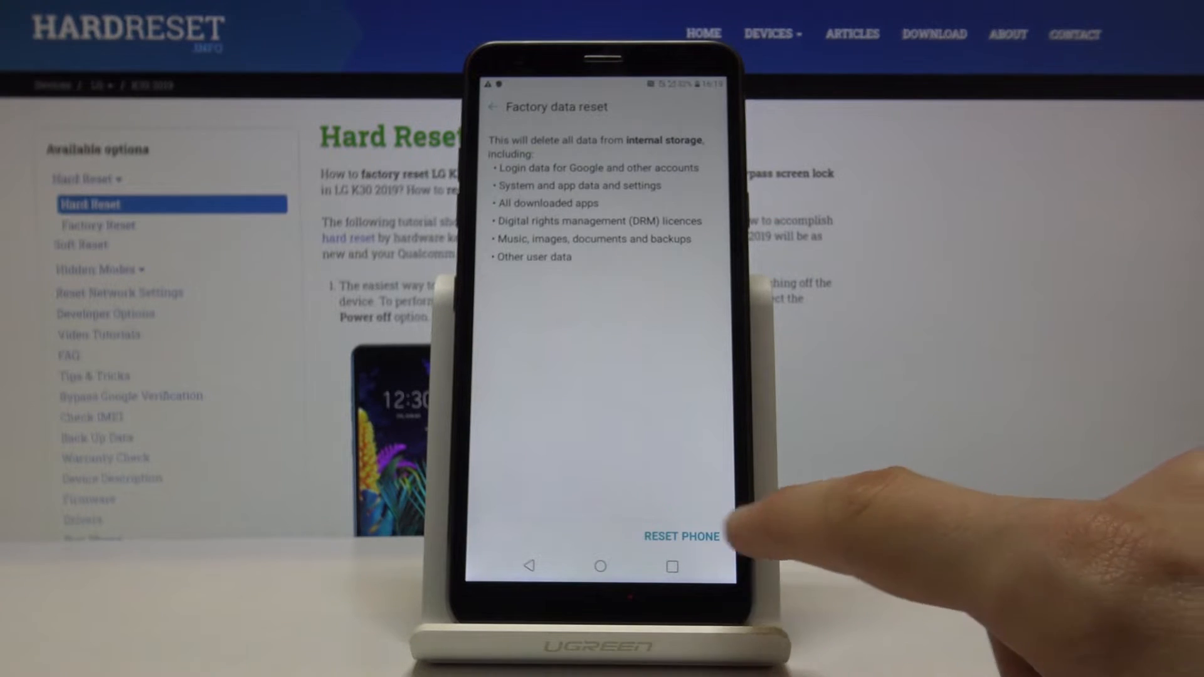
# Choose RESET PHONE and agree to delete all data and apps.
pyautogui.click(681, 536)
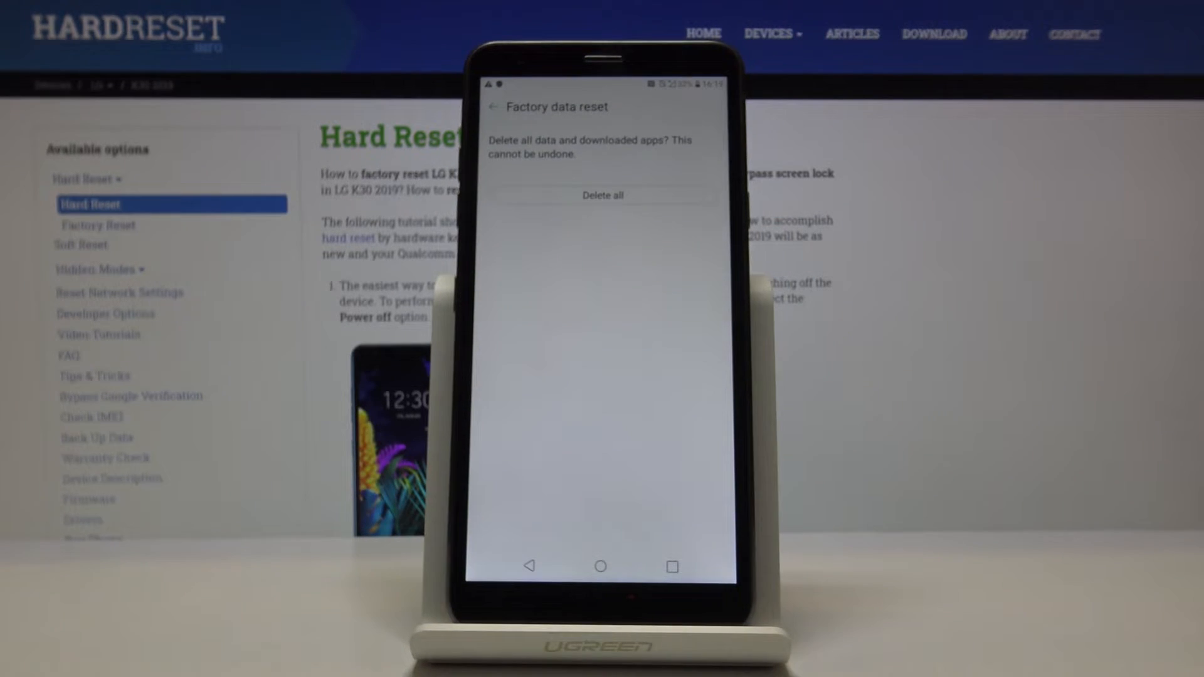
pyautogui.click(602, 195)
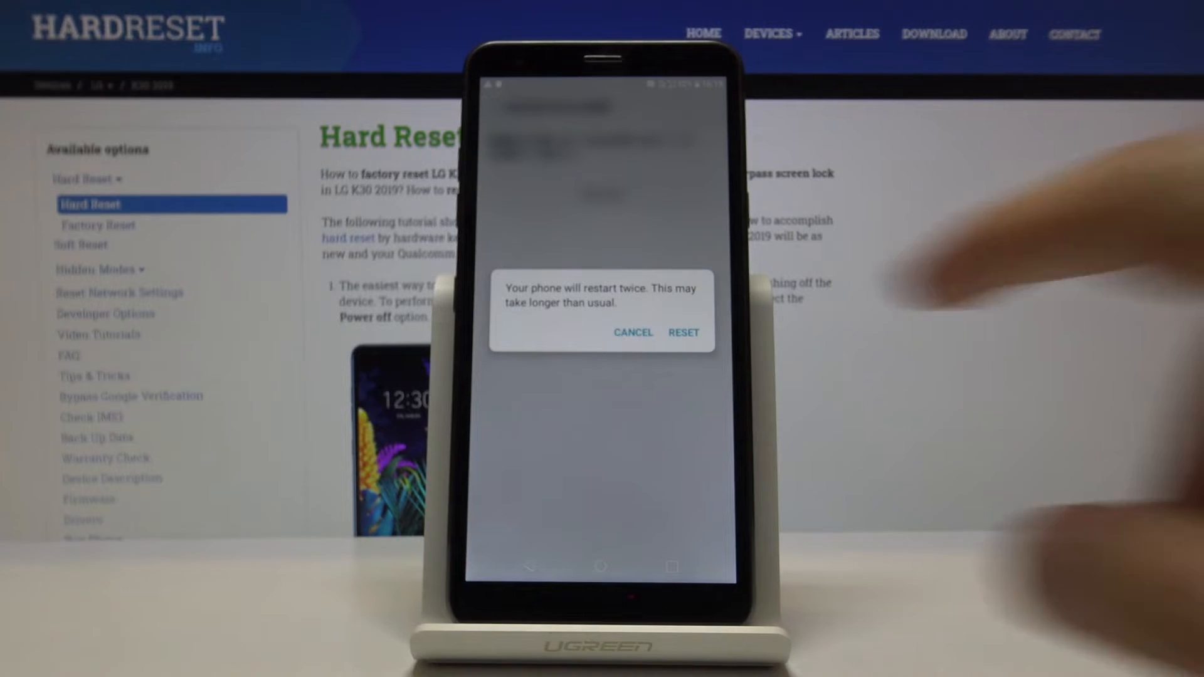